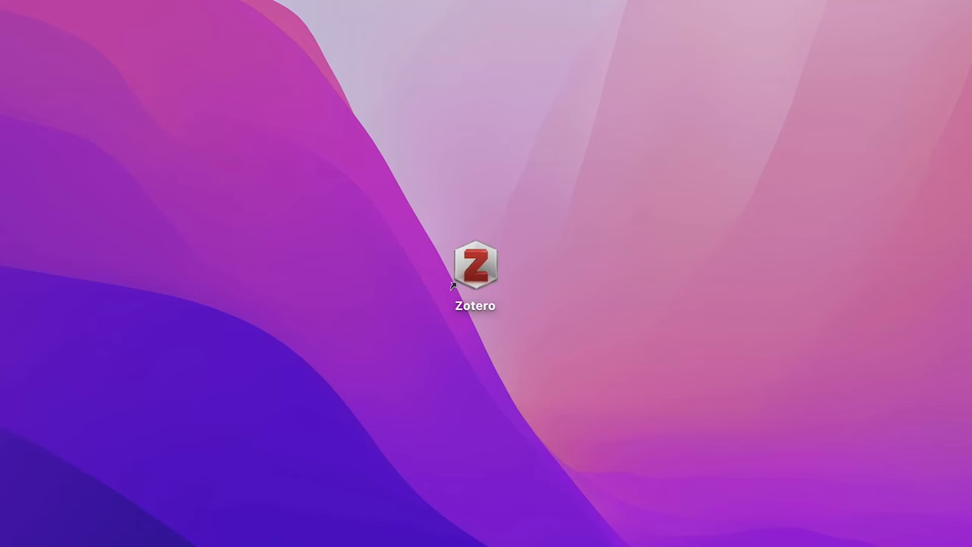
Launch Zotero from its icon on the Finder desktop.
left_click(476, 267)
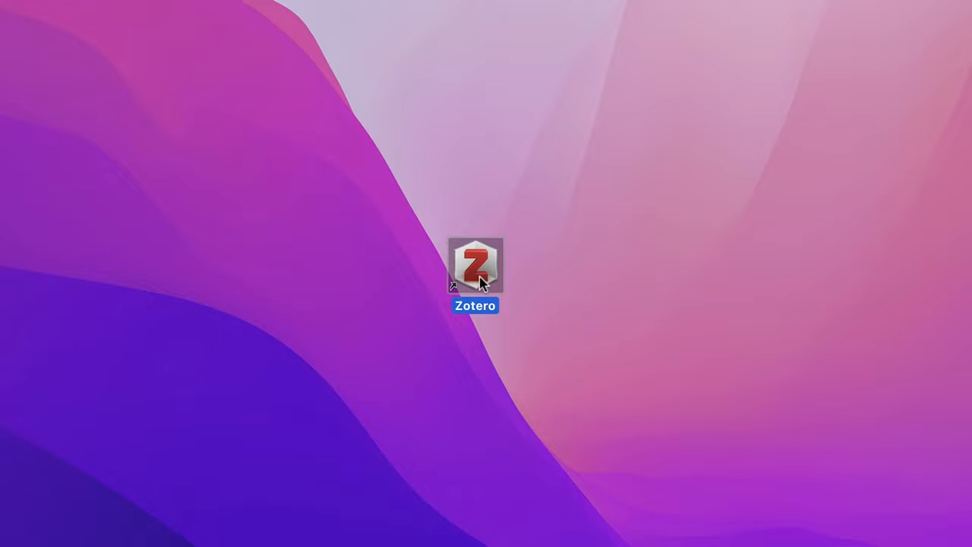
double_click(475, 264)
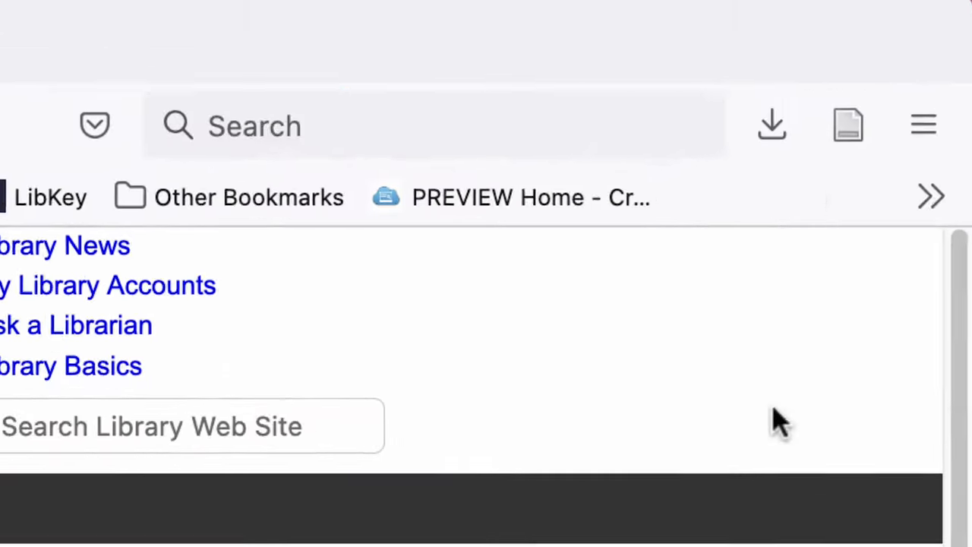
mouse_move(839, 134)
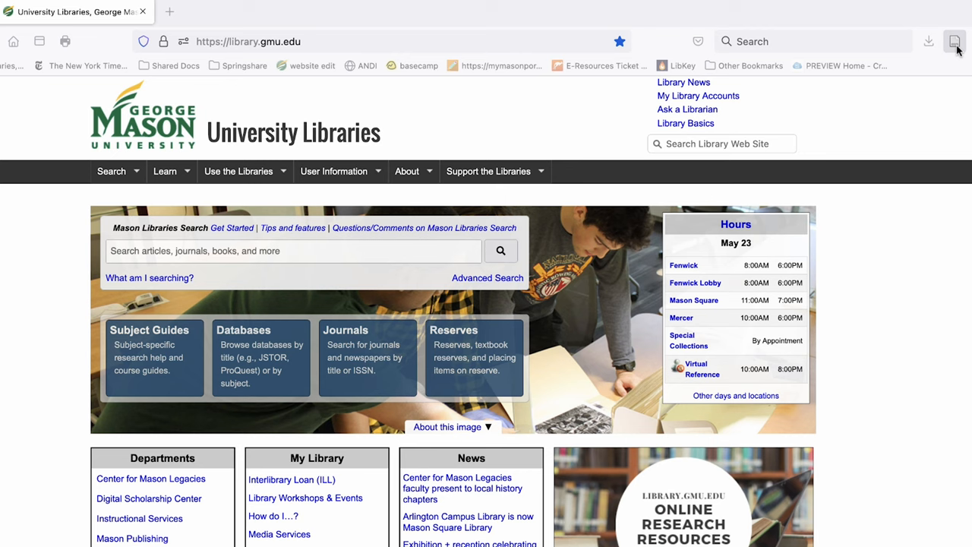
mouse_move(441, 250)
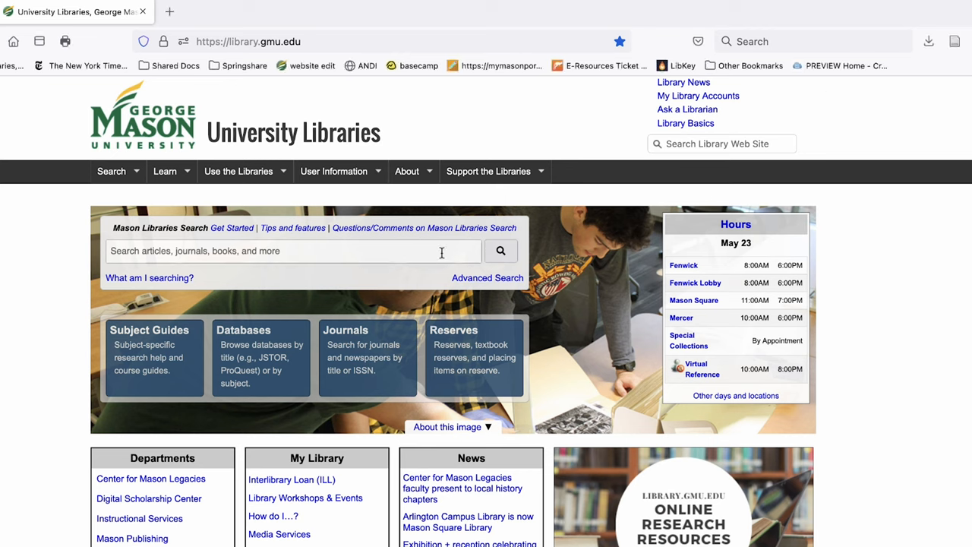
Begin entering 'Sustainable Housing' into the Mason Libraries Search box.
type("Su")
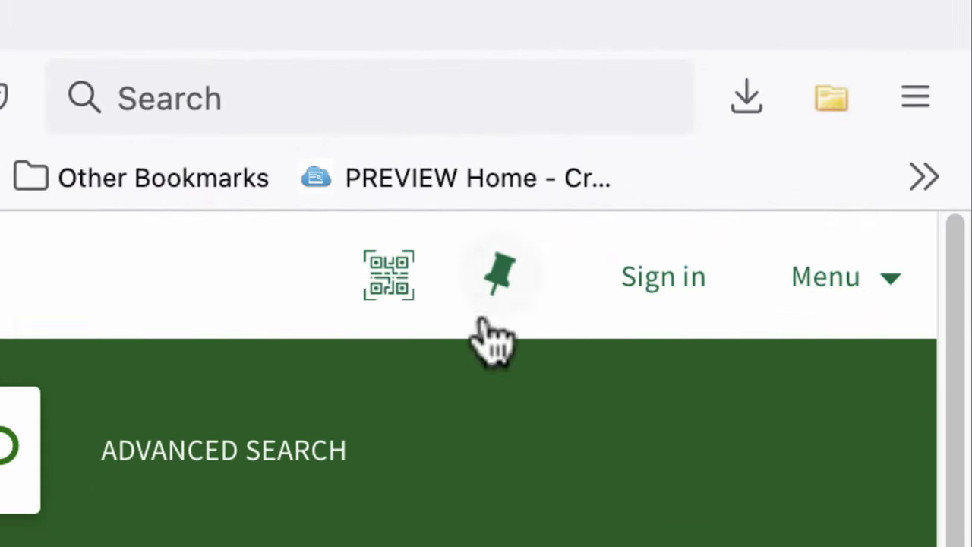
mouse_move(830, 98)
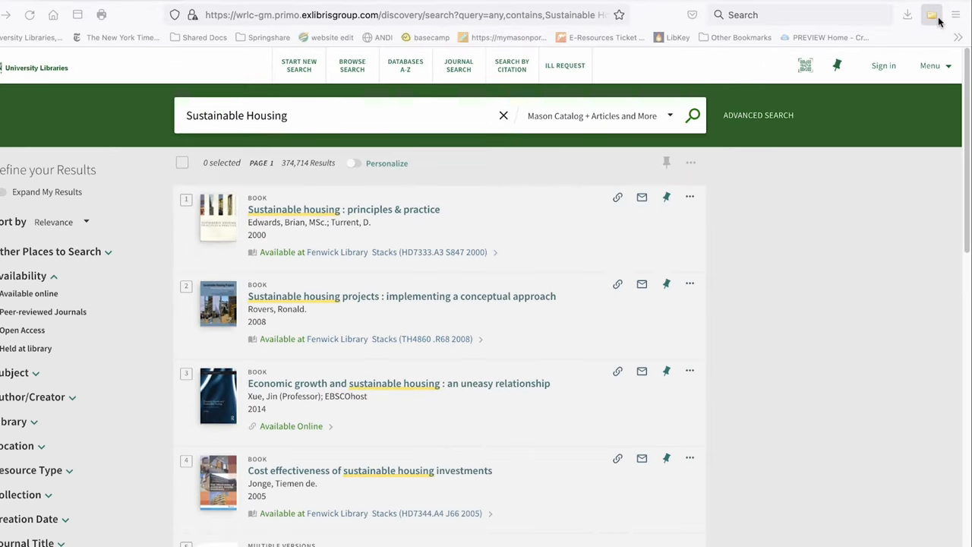
Save a selected subset of the Sustainable Housing results to Zotero via the Connector's Item Selector.
left_click(933, 15)
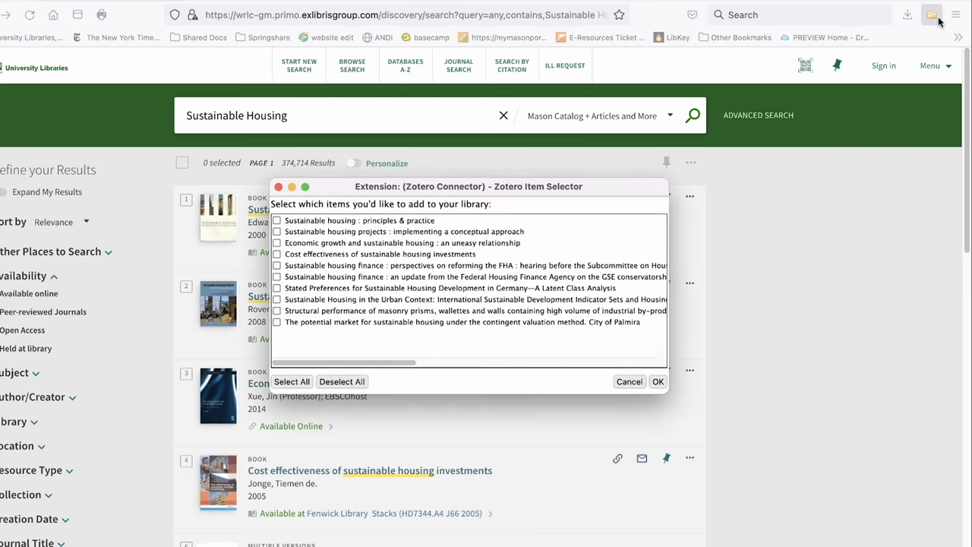
mouse_move(932, 24)
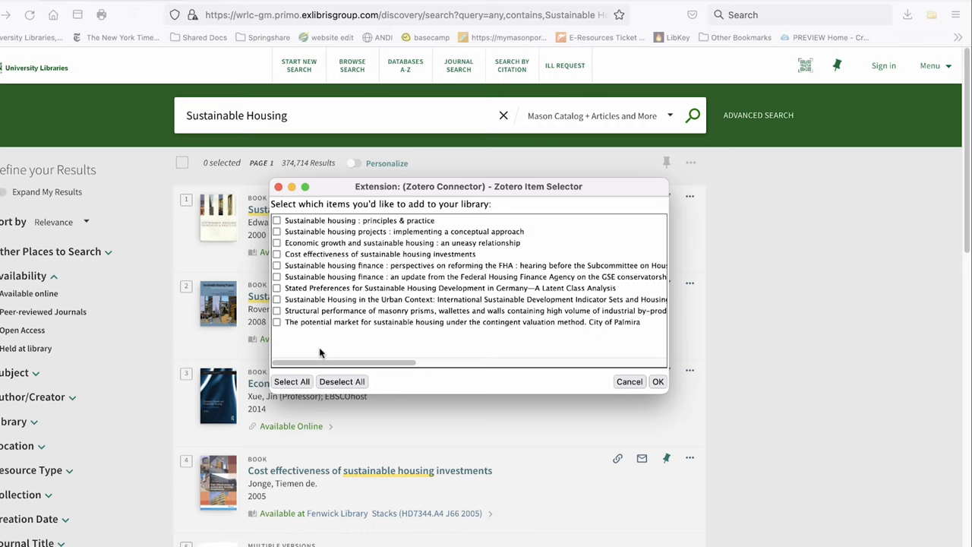
left_click(291, 381)
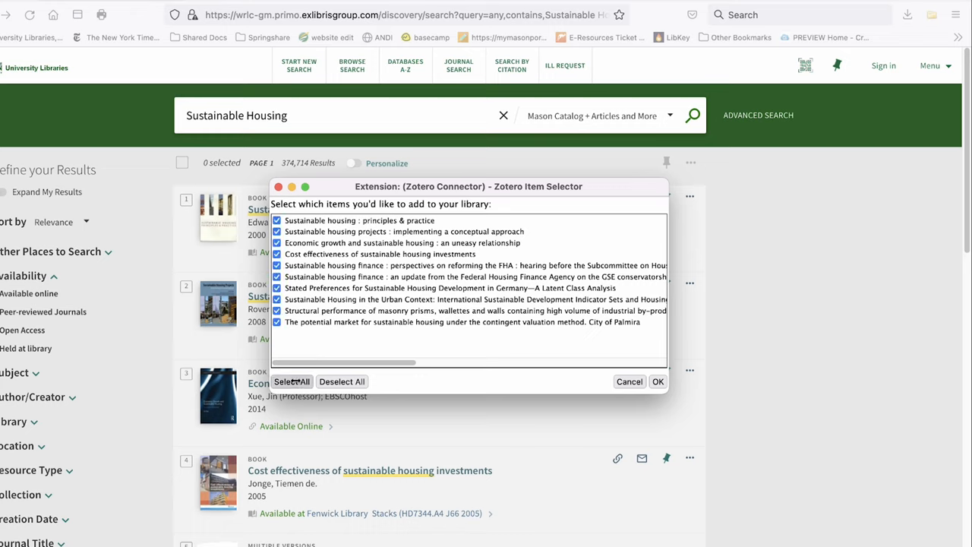
left_click(276, 310)
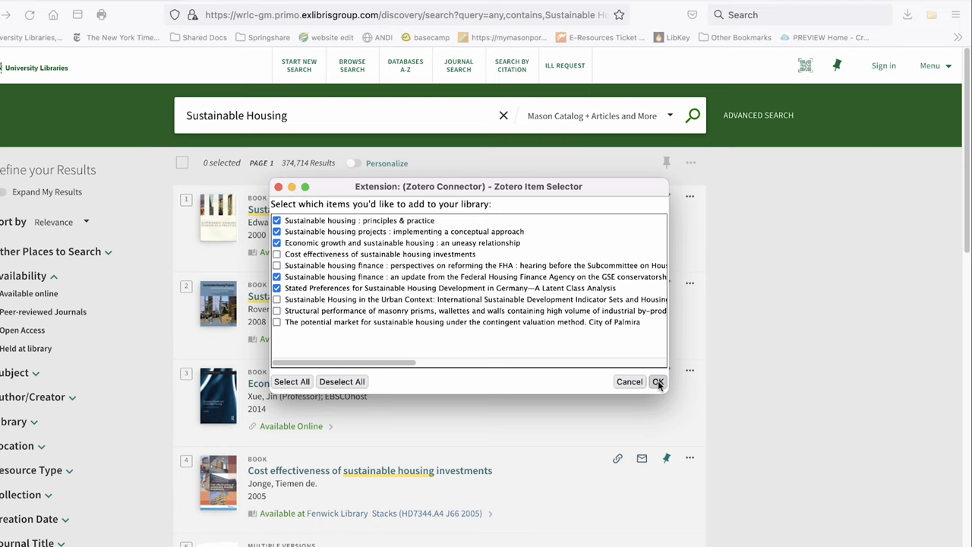
left_click(656, 381)
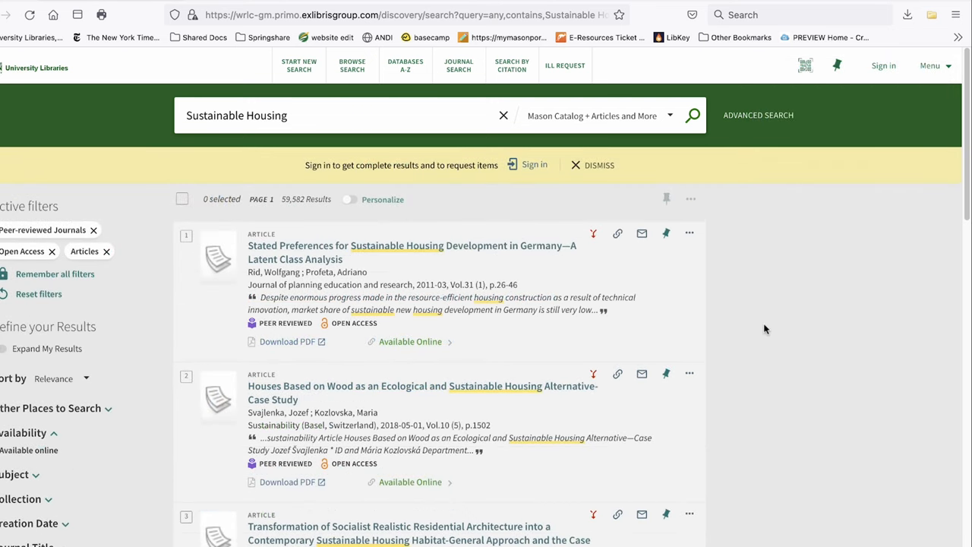
mouse_move(615, 270)
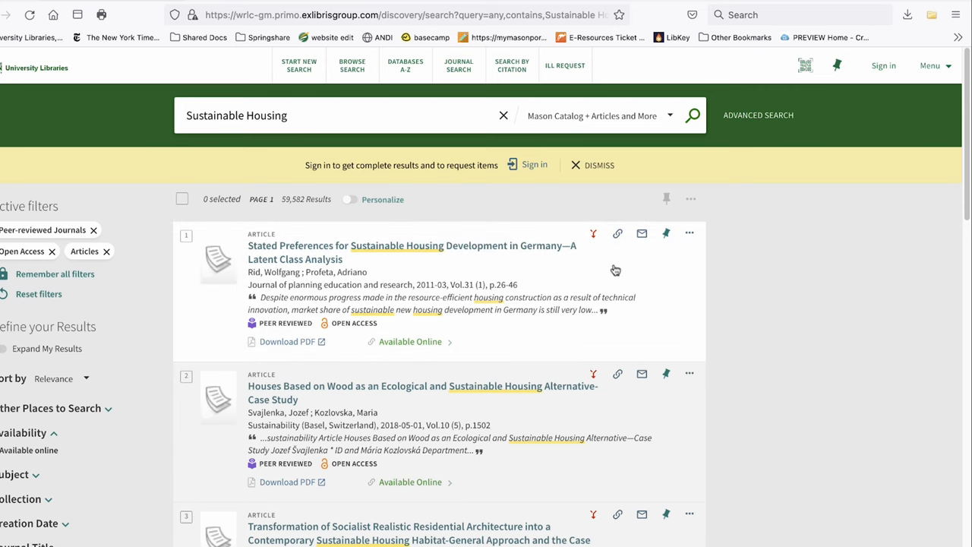
Save the Stated Preferences article into Zotero from its SAGE Journals page.
left_click(412, 253)
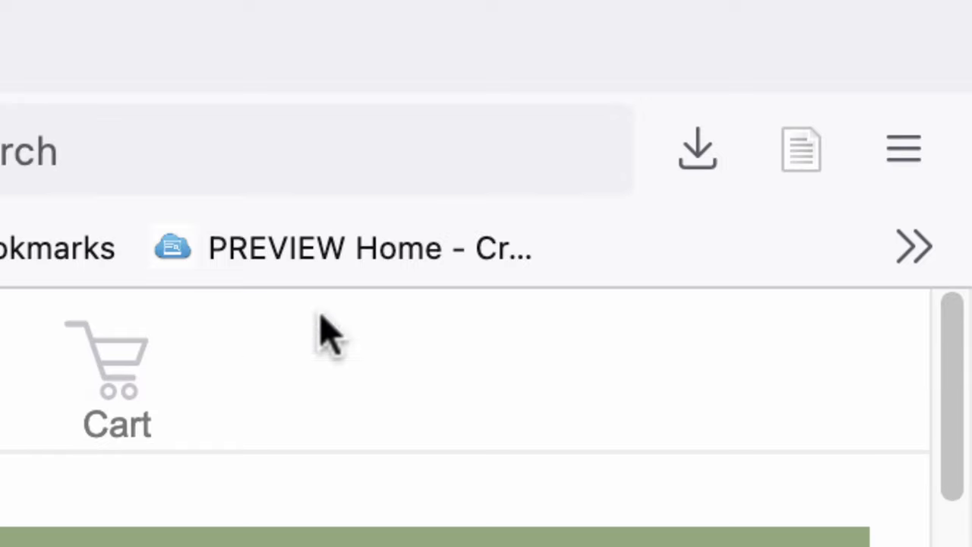
mouse_move(801, 150)
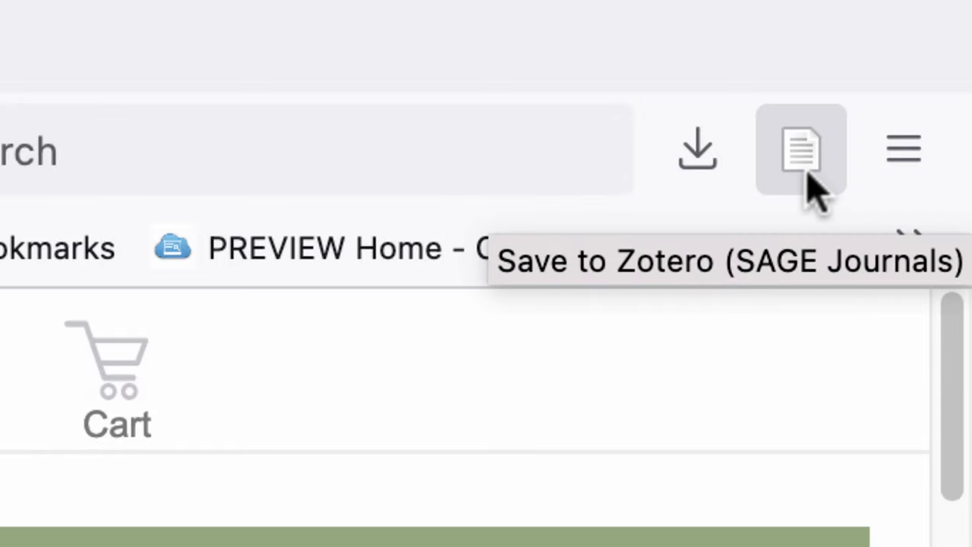
left_click(802, 150)
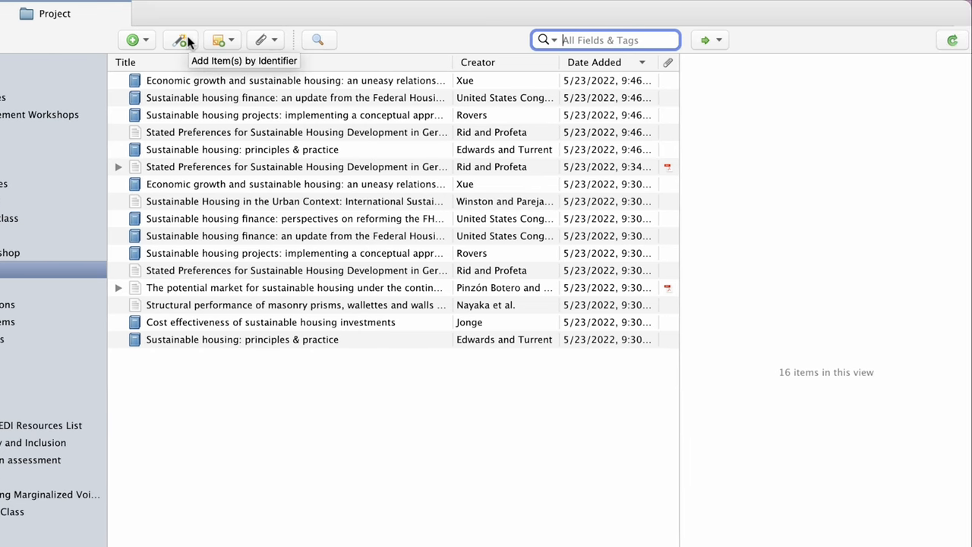
Add 'Creating cohousing: building sustainable communities' by entering its ISBN (086...722).
left_click(179, 39)
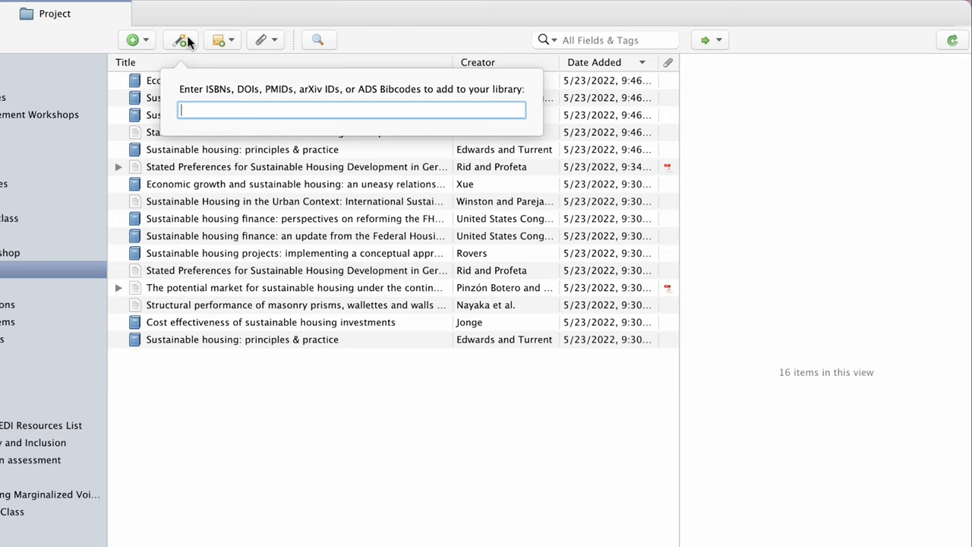
type("0865716")
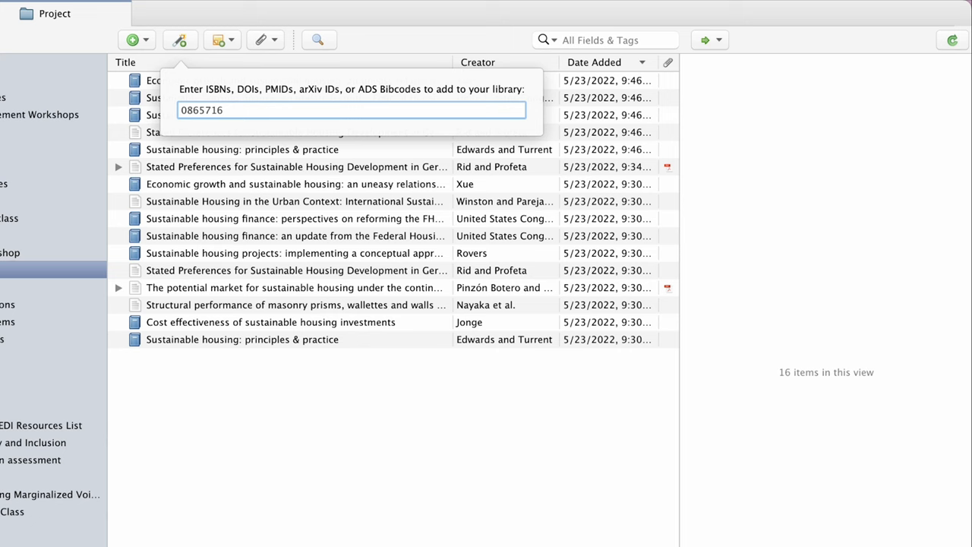
type("722")
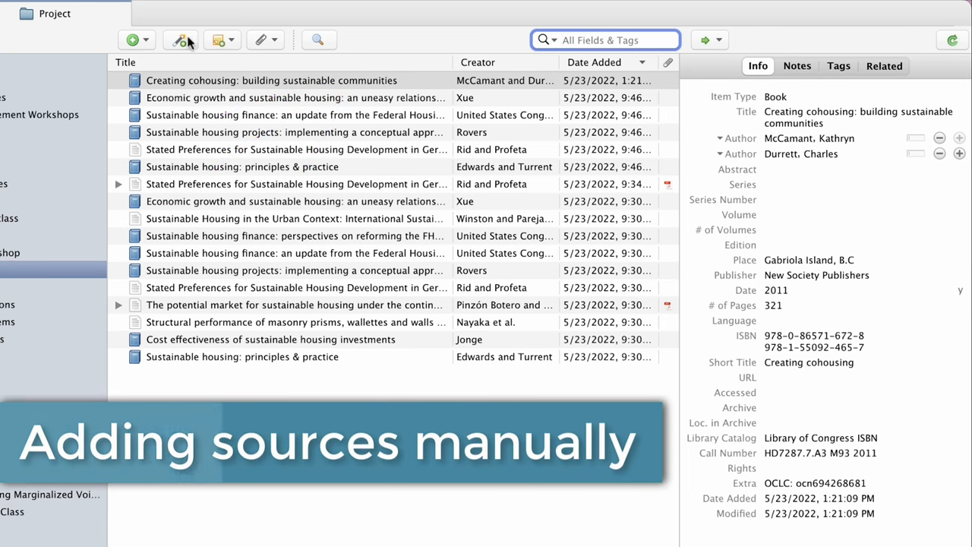
Create a new Interview item and begin its title with 'Interview'.
left_click(131, 39)
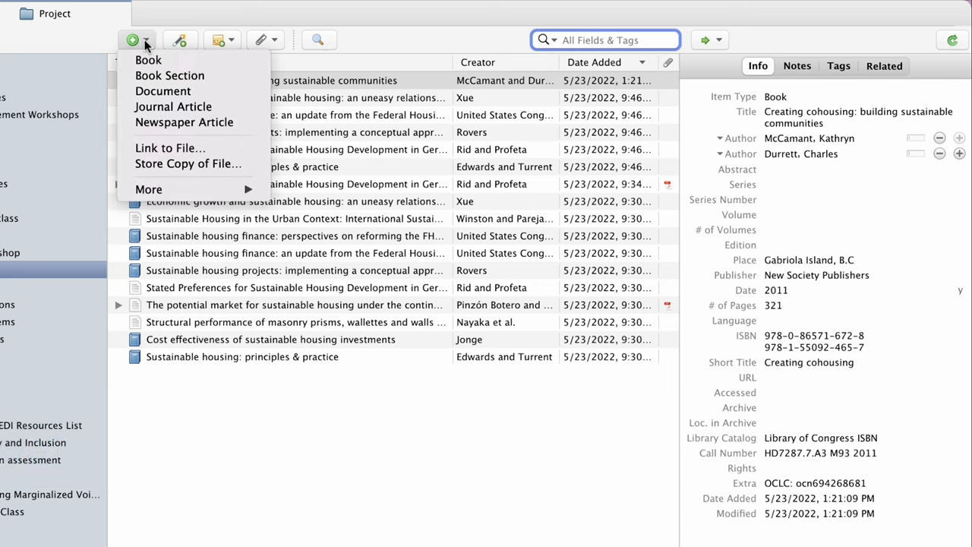
mouse_move(189, 164)
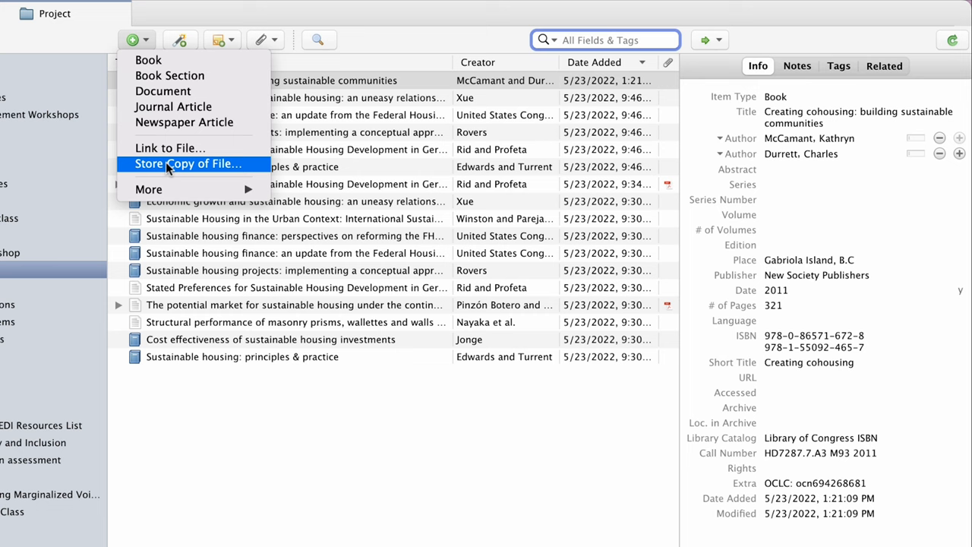
mouse_move(149, 189)
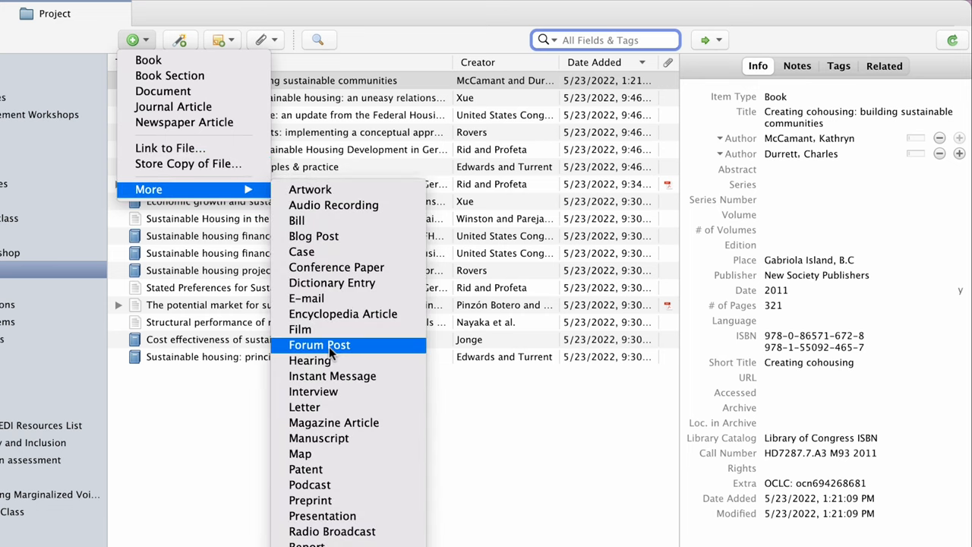
left_click(313, 392)
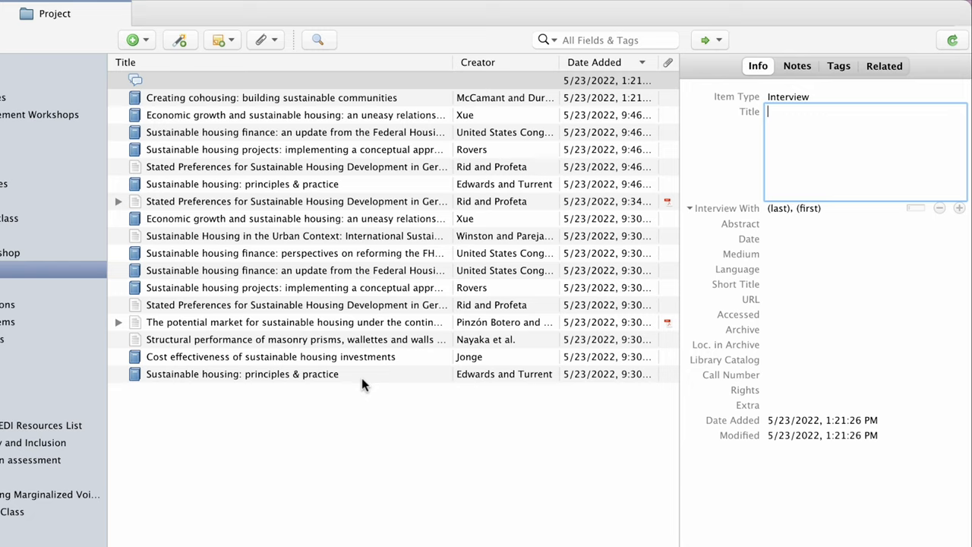
type("Interview with expert")
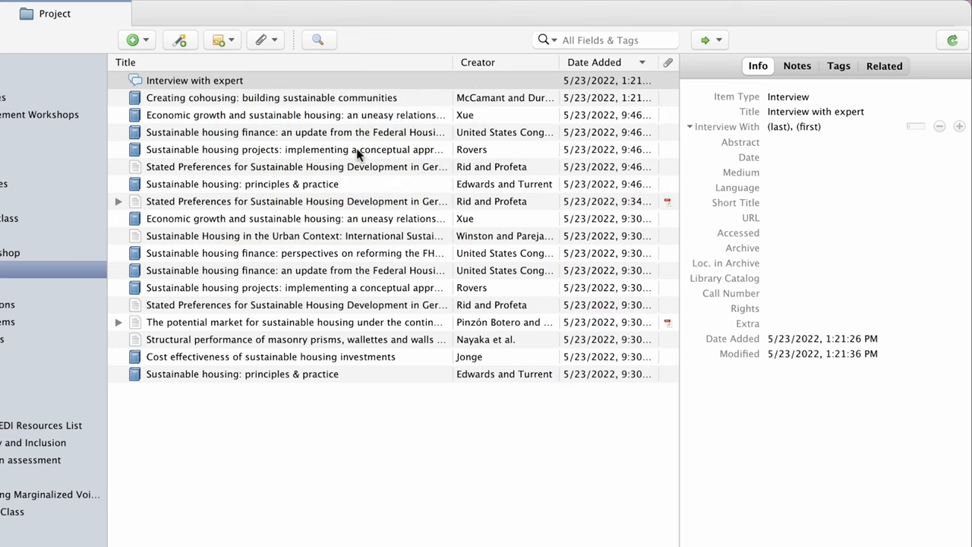
mouse_move(354, 170)
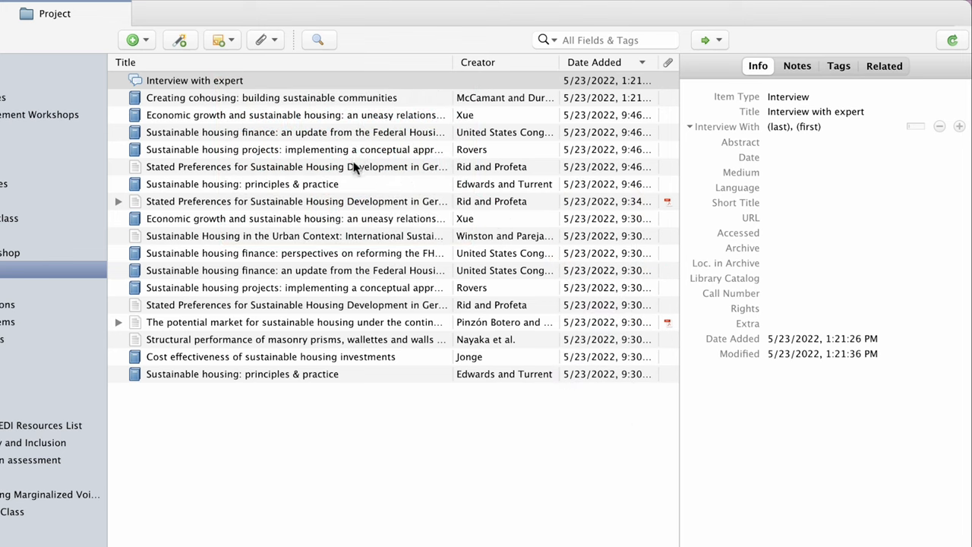
Select the Stated Preferences article to view its details.
left_click(296, 166)
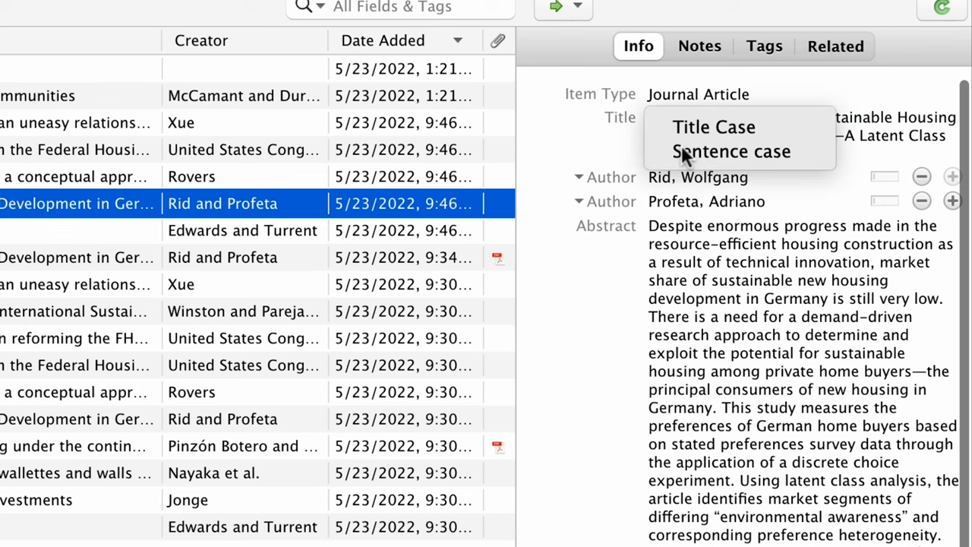
Change the Stated Preferences article title to sentence case from the Title label menu.
left_click(731, 152)
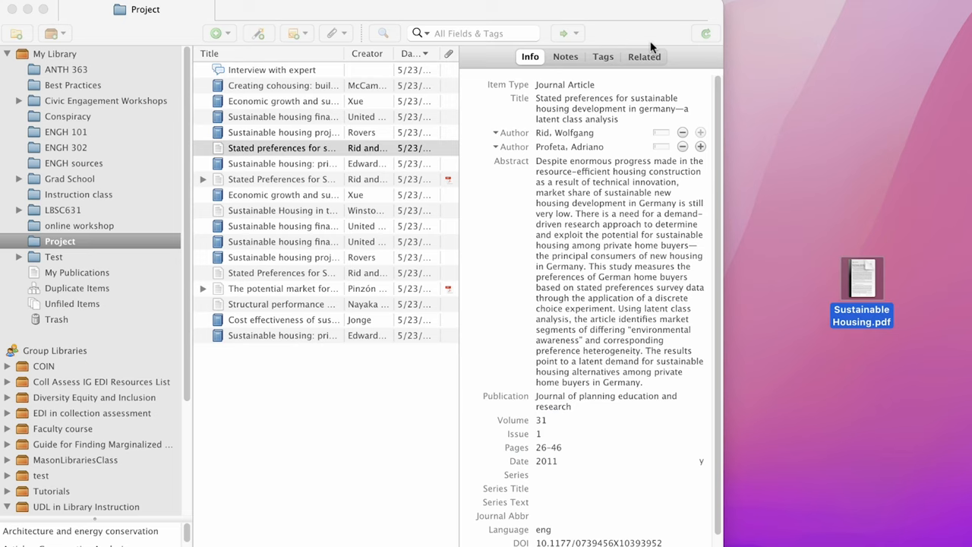
mouse_move(861, 276)
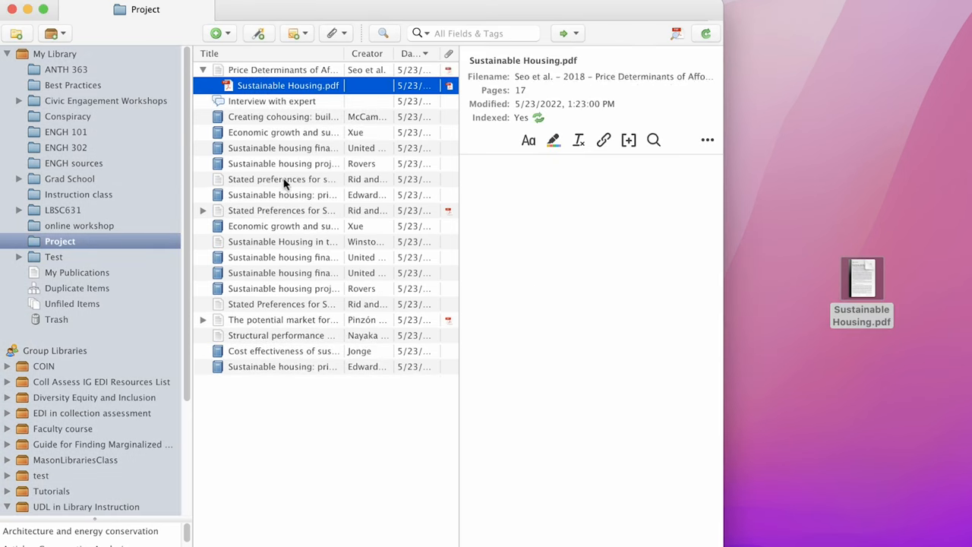
Select the Stated Preferences article again in the Project collection list.
left_click(282, 70)
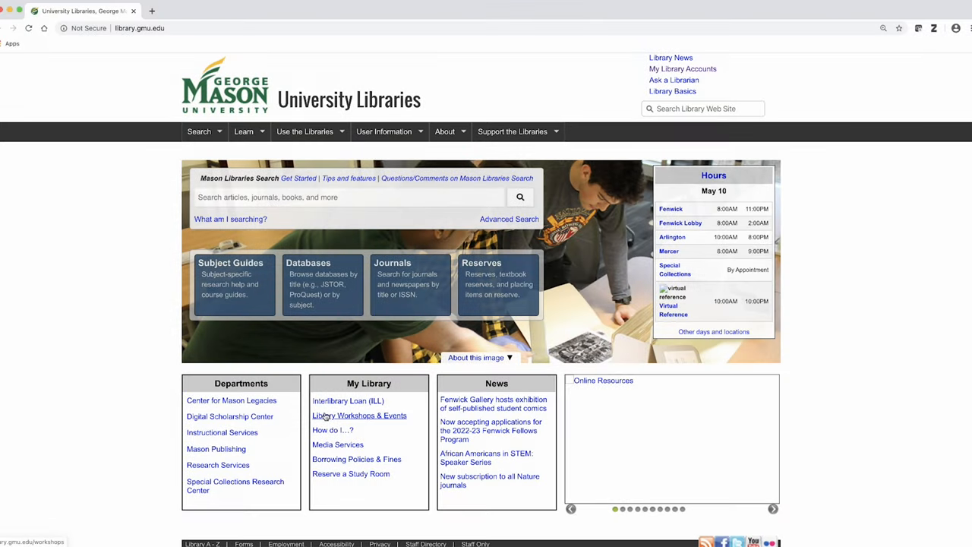
mouse_move(243, 131)
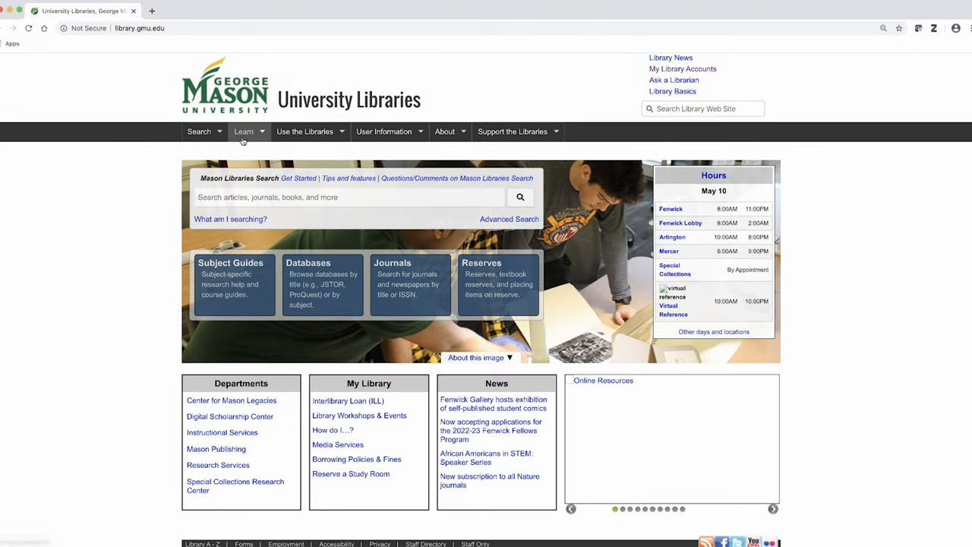
Show the Learn menu links on library.gmu.edu: Library Basics, Workshops & Events, Research Services.
left_click(243, 131)
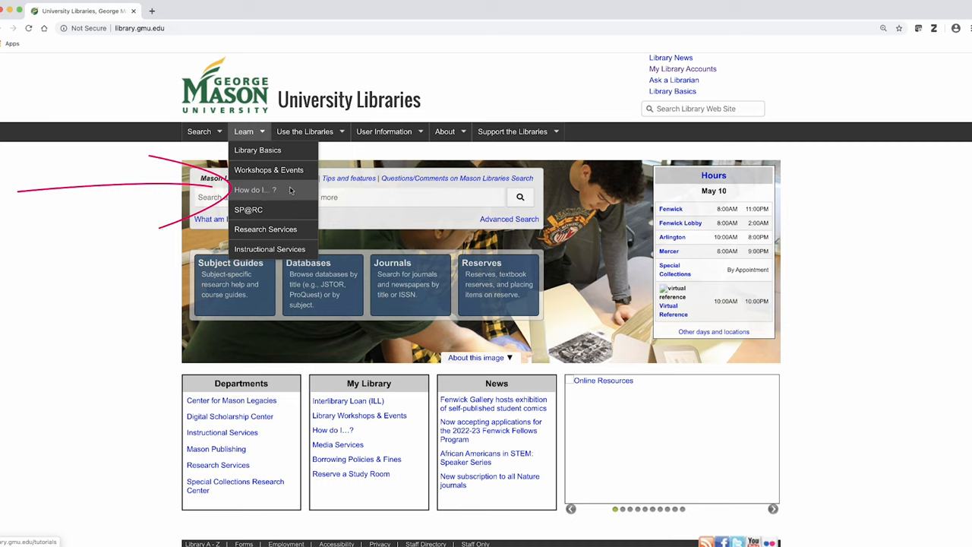